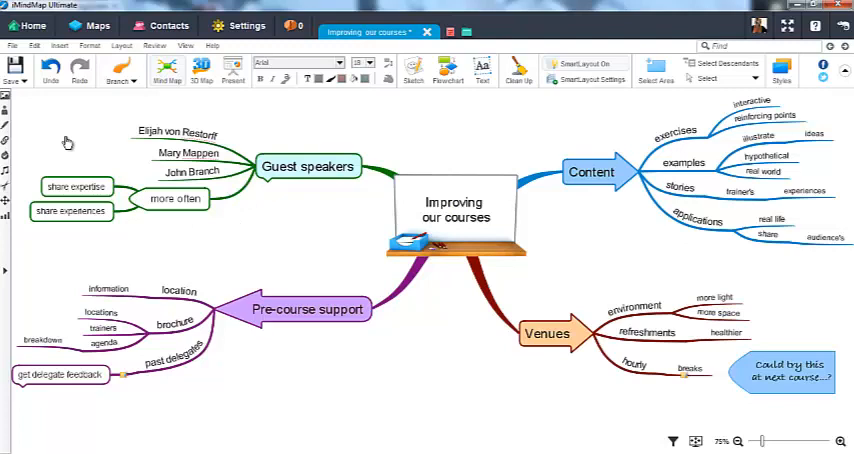
Open the File menu of the 'Improving our courses' map to reach Export.
click(13, 46)
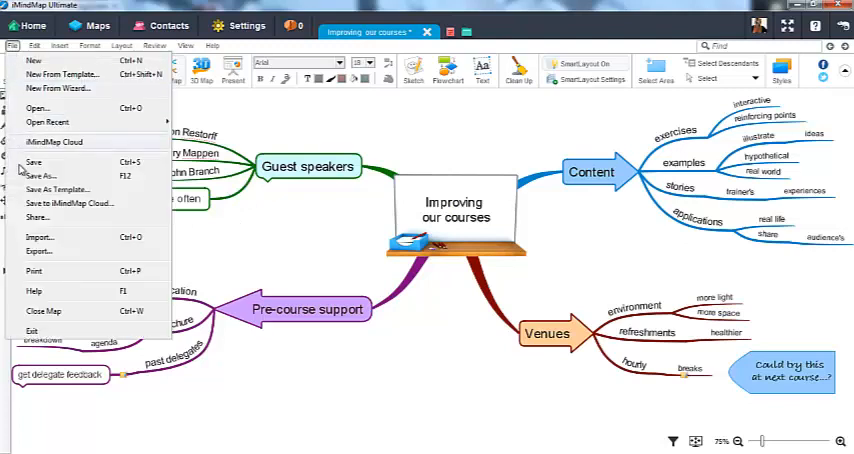
mouse_move(38, 251)
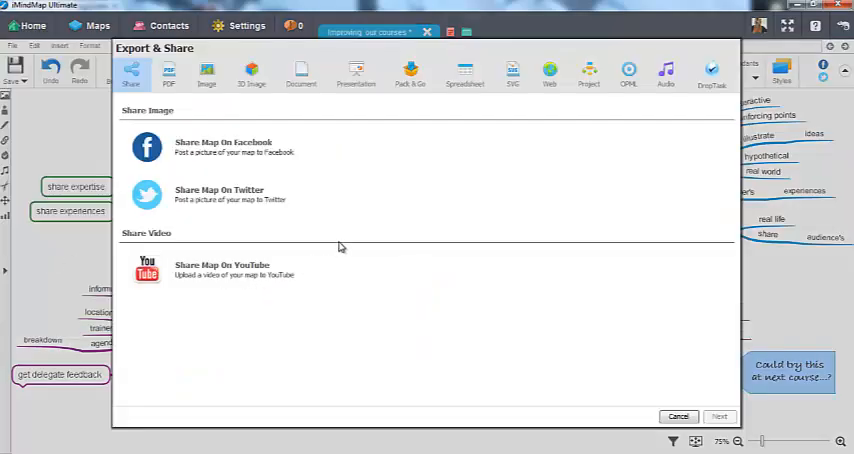
Select the DropTask export and mark the Venues branch as a group.
click(711, 72)
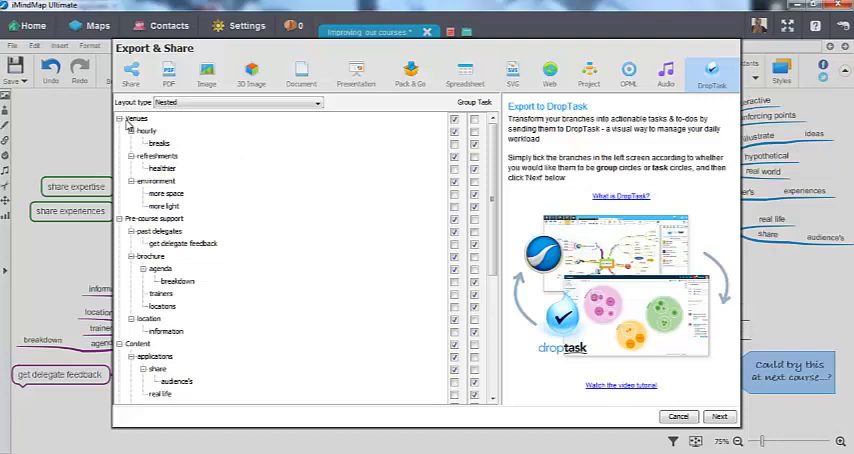
mouse_move(133, 216)
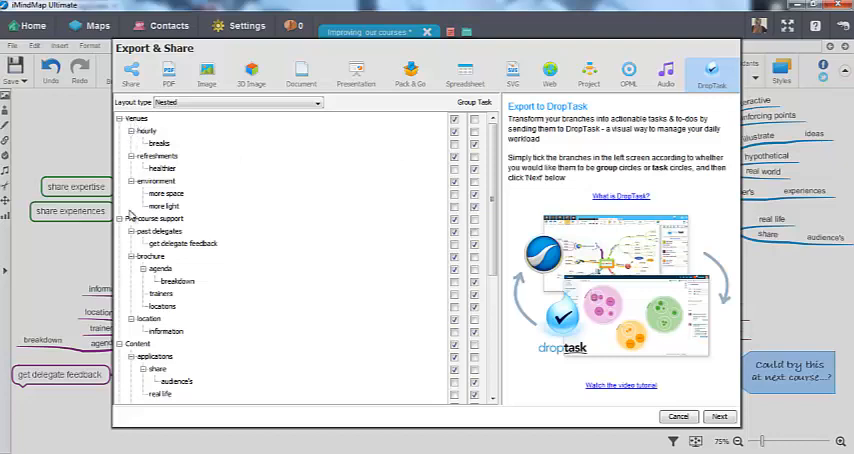
mouse_move(338, 146)
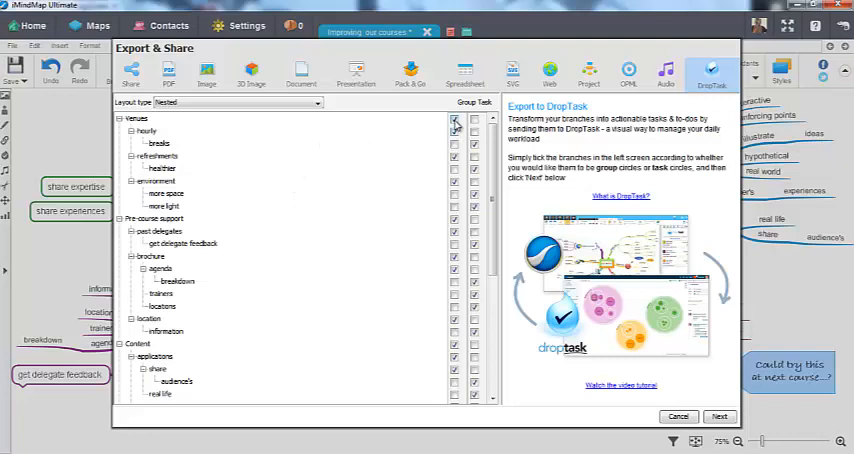
click(474, 119)
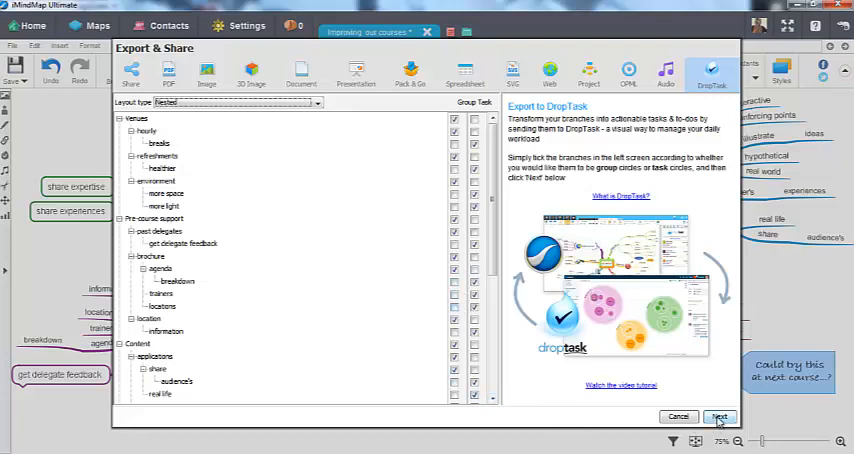
Send the branches on to DropTask and import them into a new project.
click(719, 416)
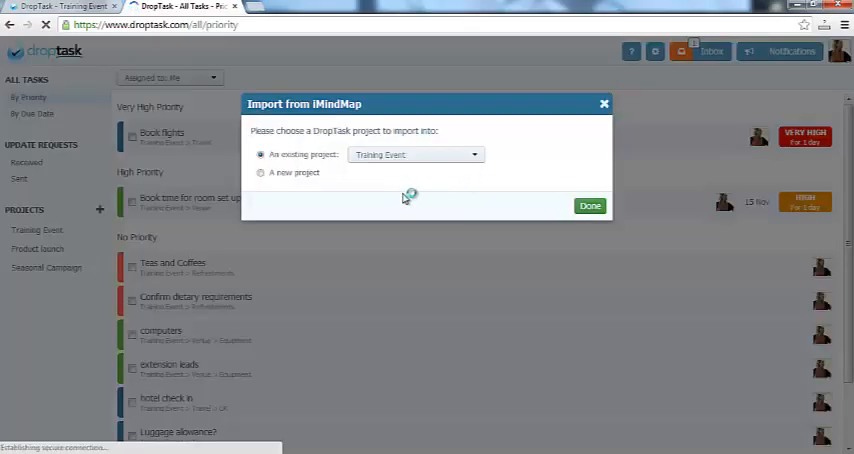
click(261, 173)
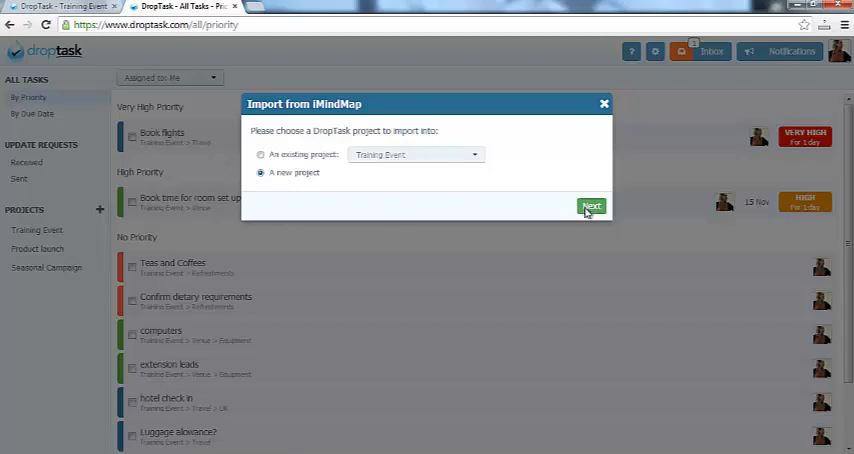
Name the new DropTask project 'Improving Training' and finish creating it.
click(591, 206)
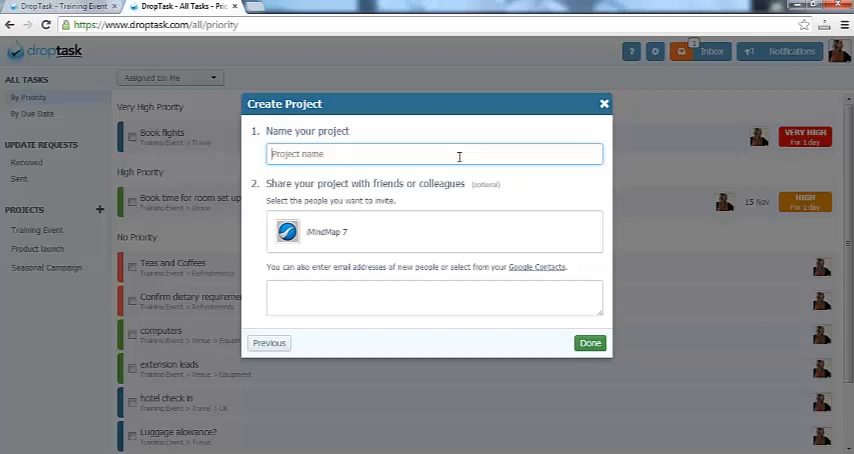
text(Improving Training)
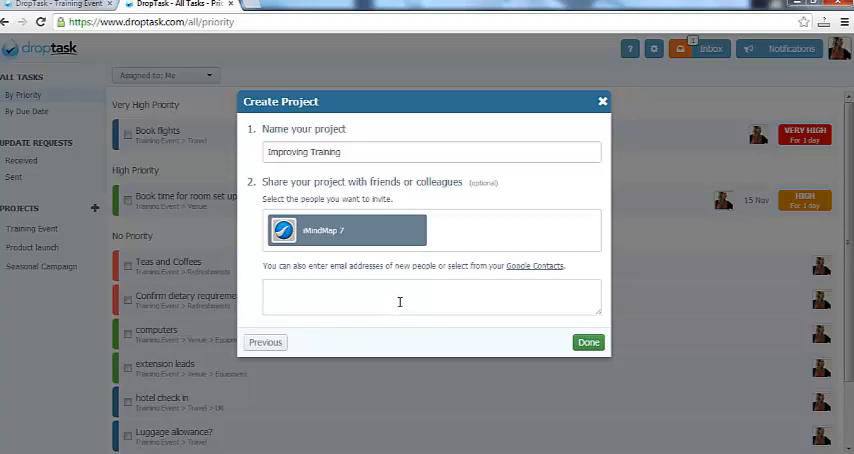
click(588, 342)
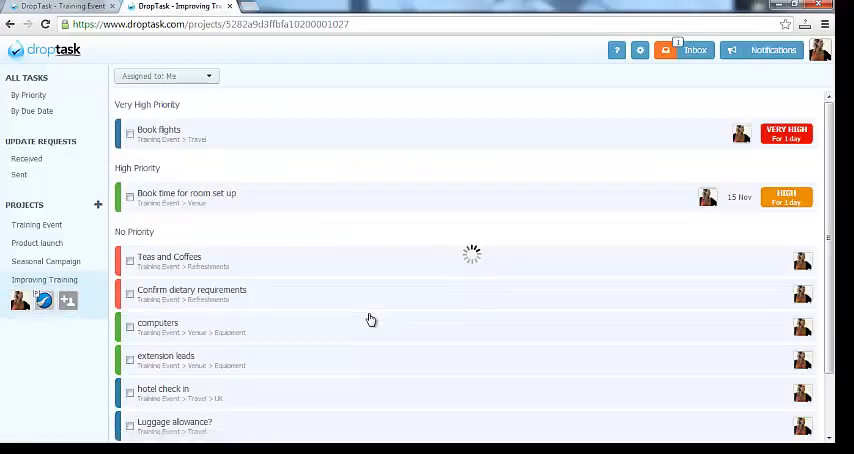